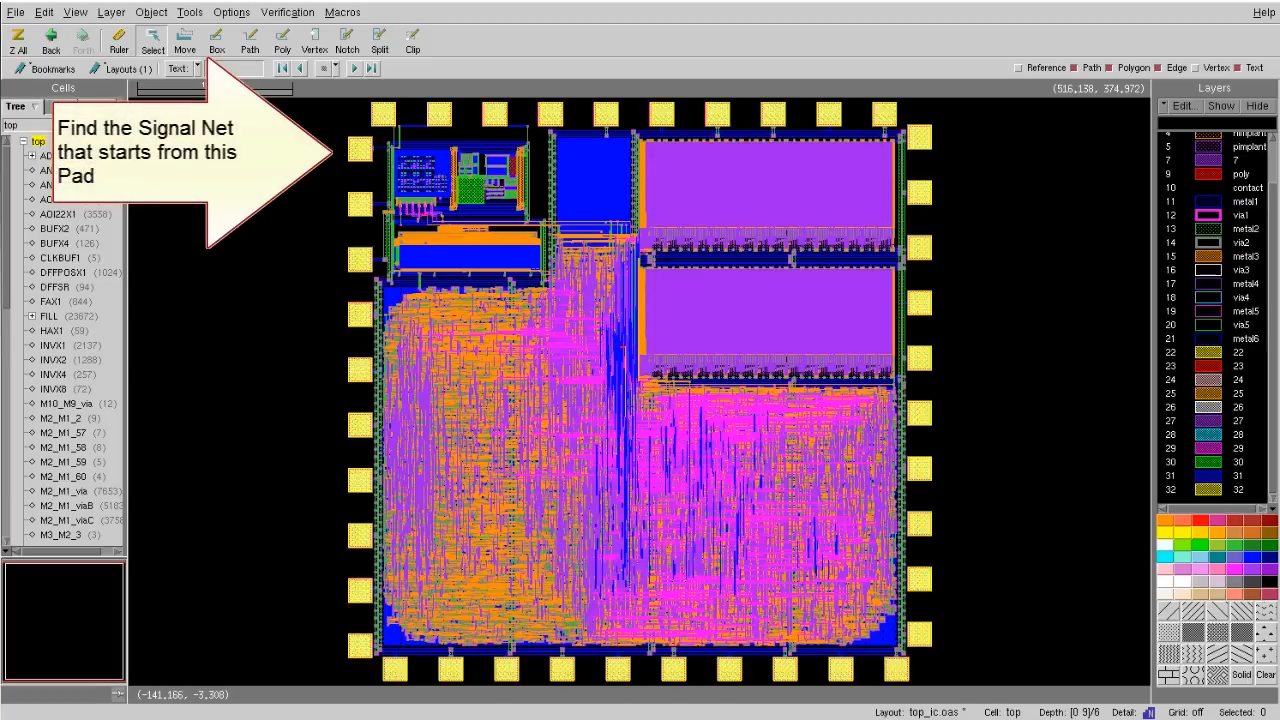
pyautogui.moveTo(338, 122)
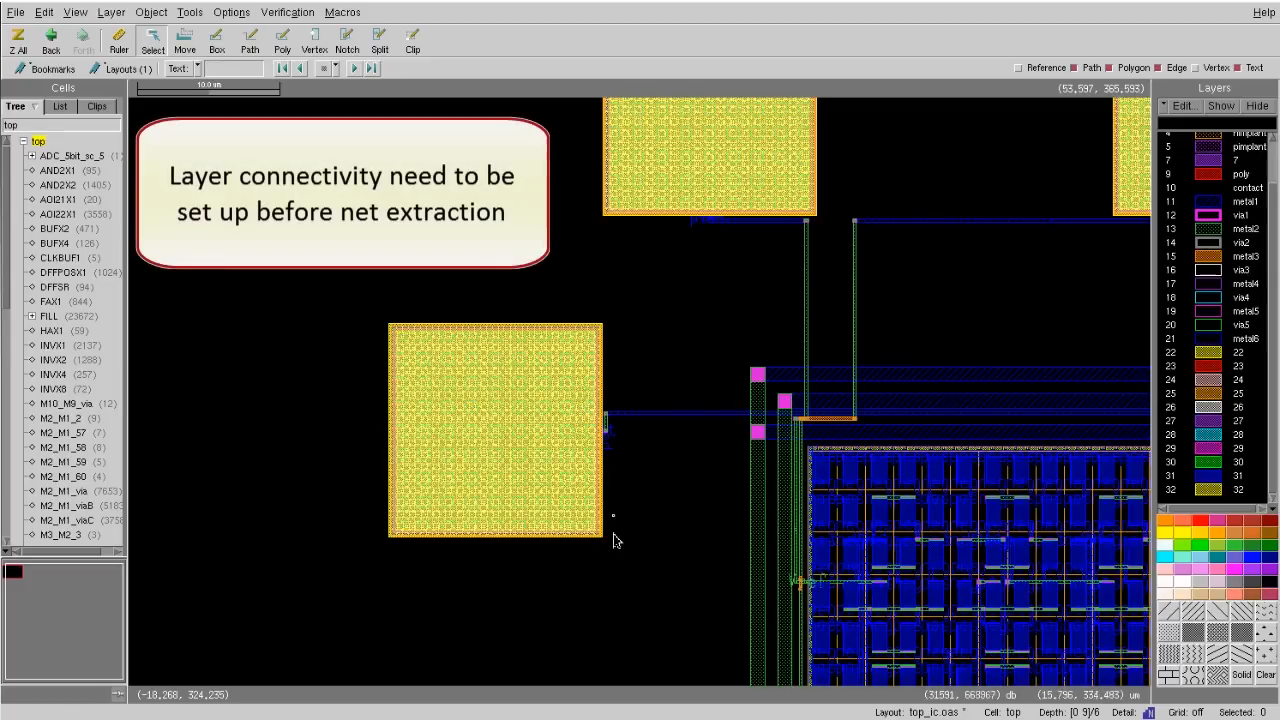
pyautogui.moveTo(704, 420)
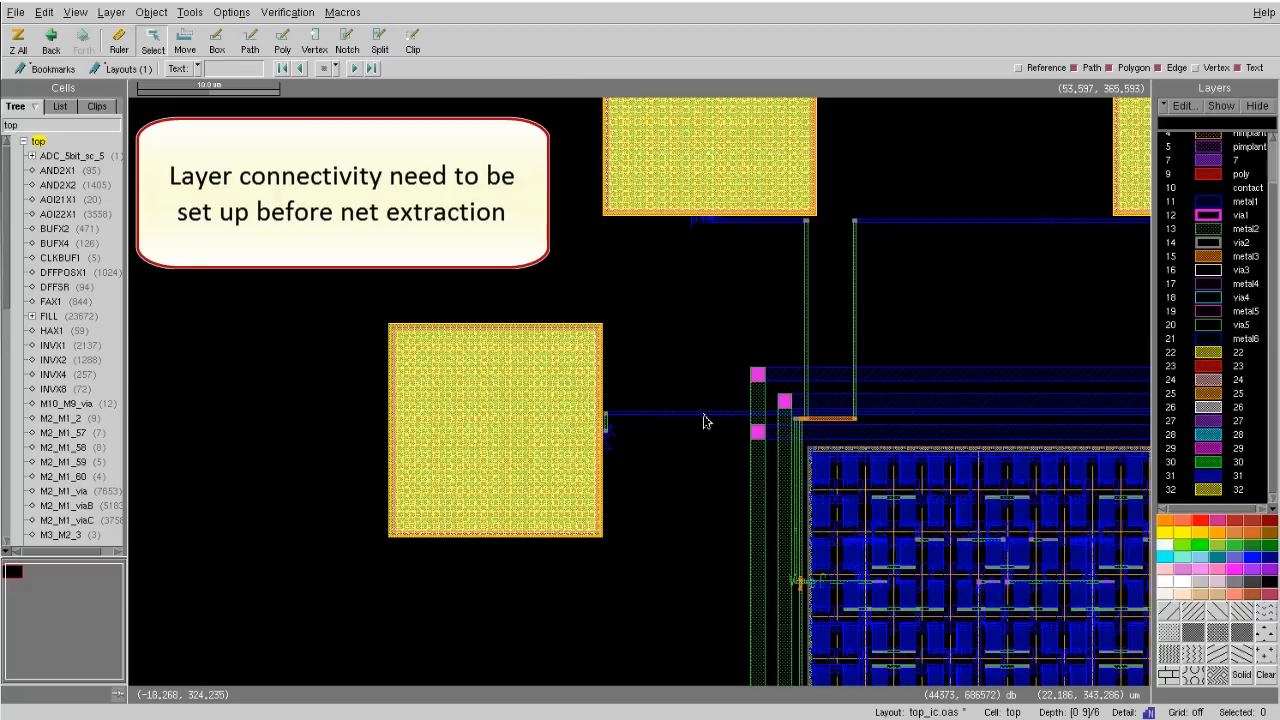
pyautogui.moveTo(700, 420)
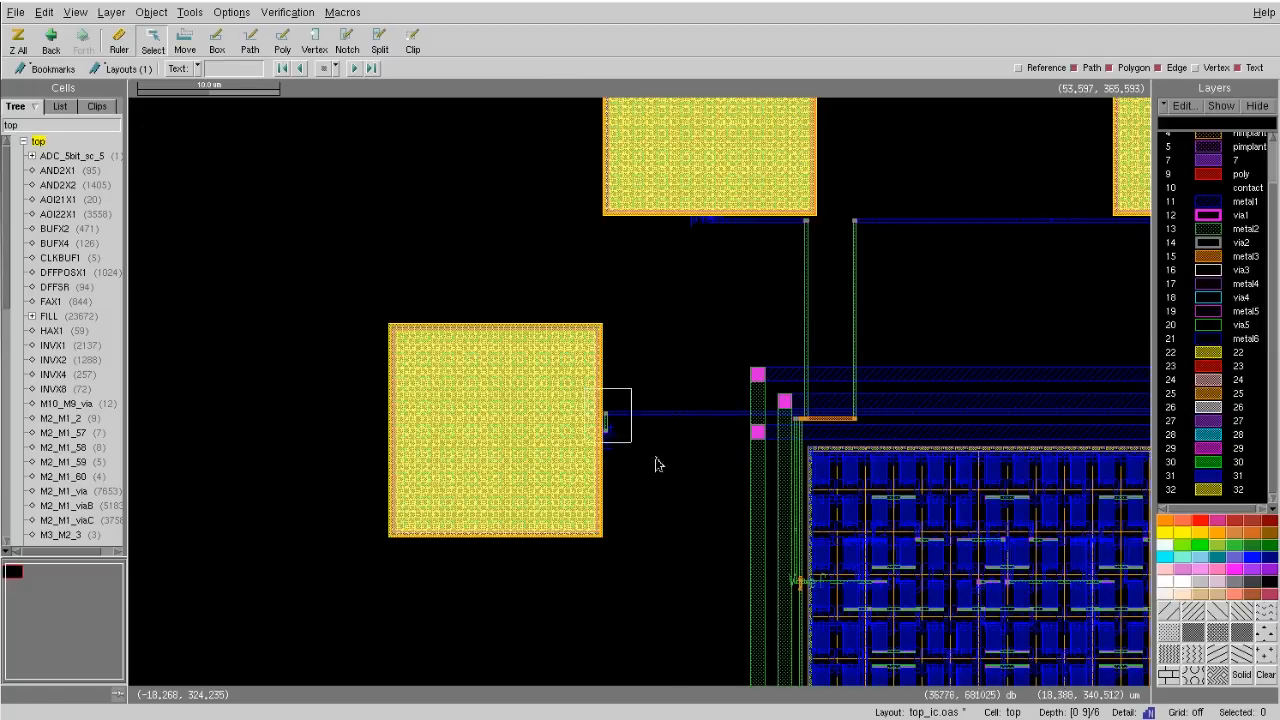
# Step: Extract the net from the metal wire polygon at the pad
pyautogui.rightClick(610, 414)
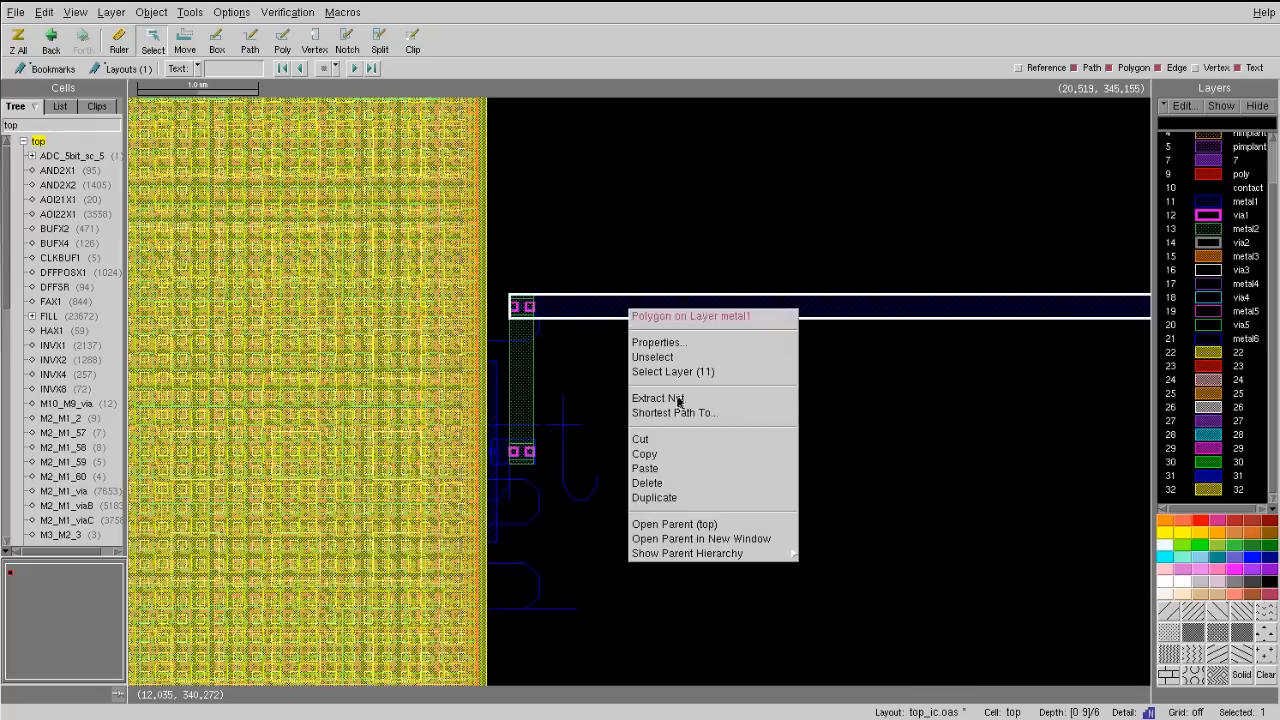
pyautogui.click(656, 398)
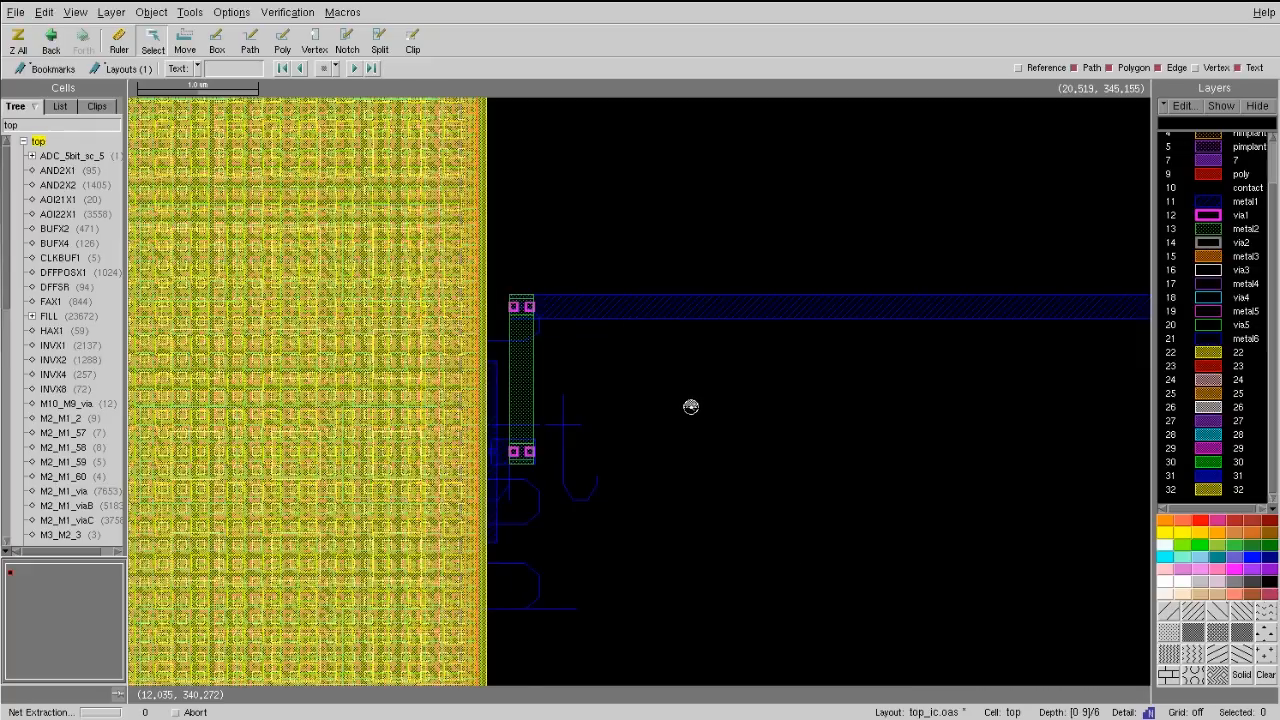
pyautogui.moveTo(732, 406)
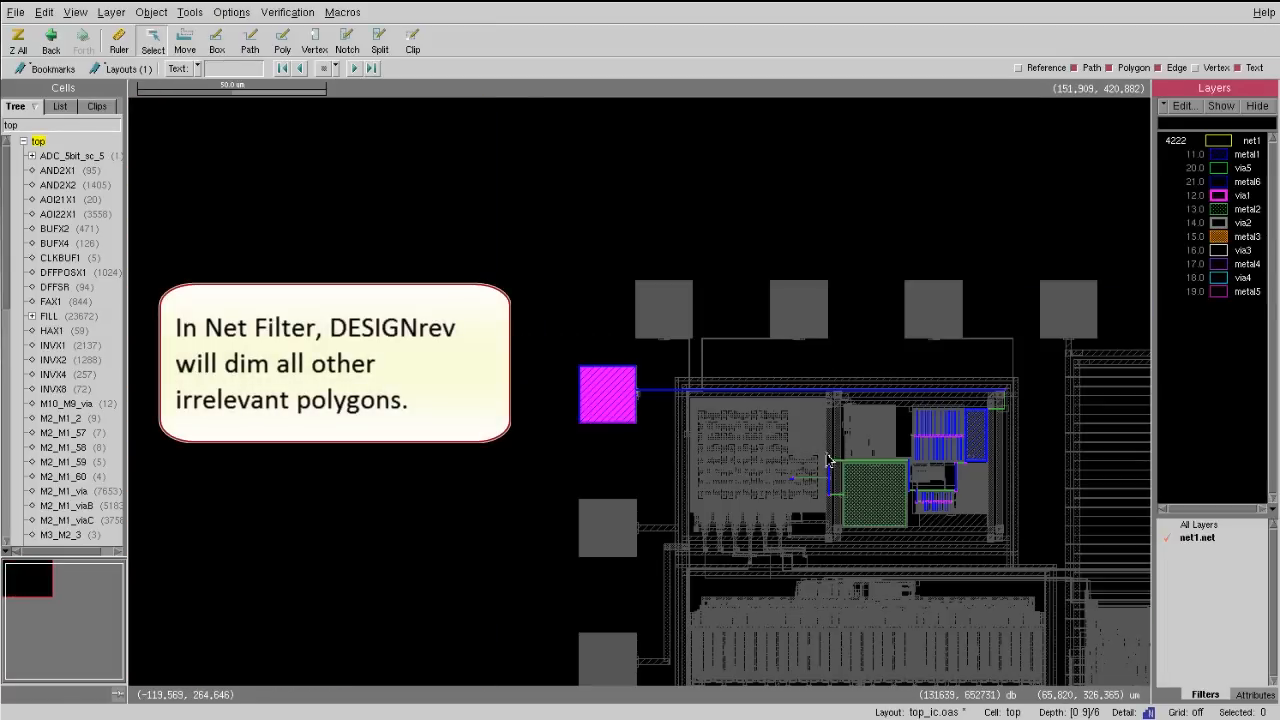
pyautogui.moveTo(616, 392)
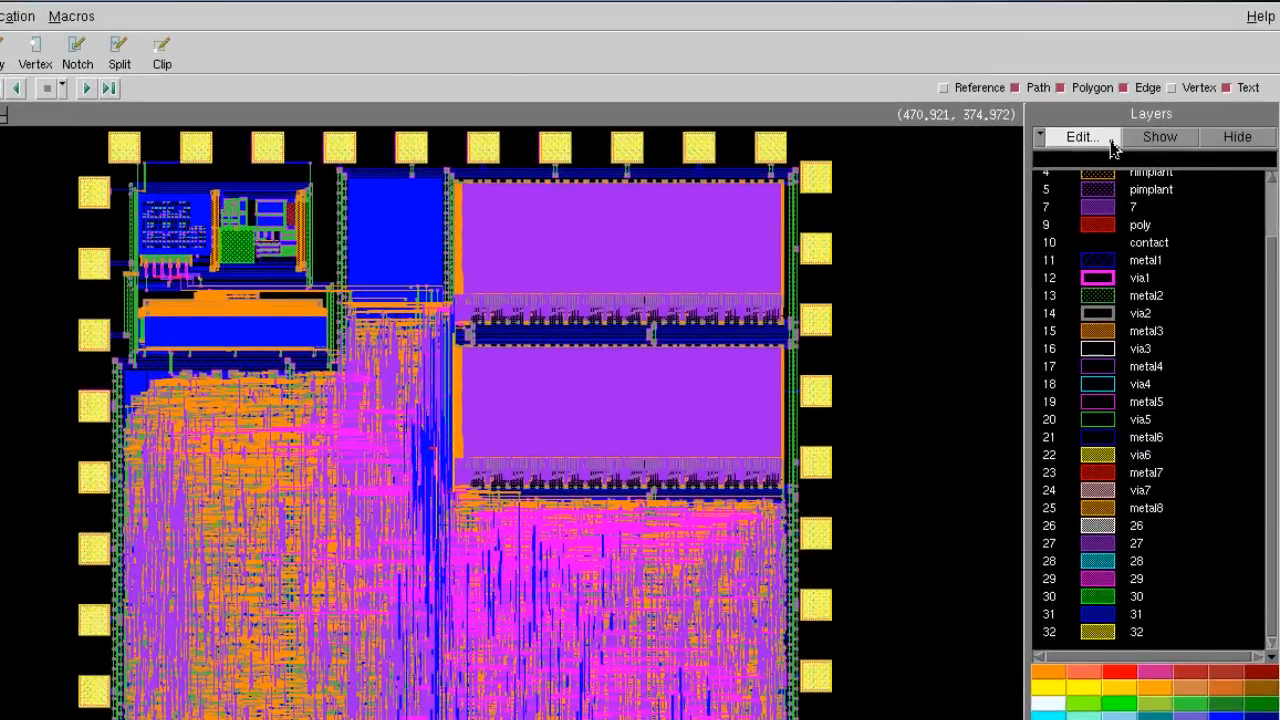
# Step: Add a layer connection from metal6 (21) through via6 (22) to metal7 (23)
pyautogui.click(1080, 136)
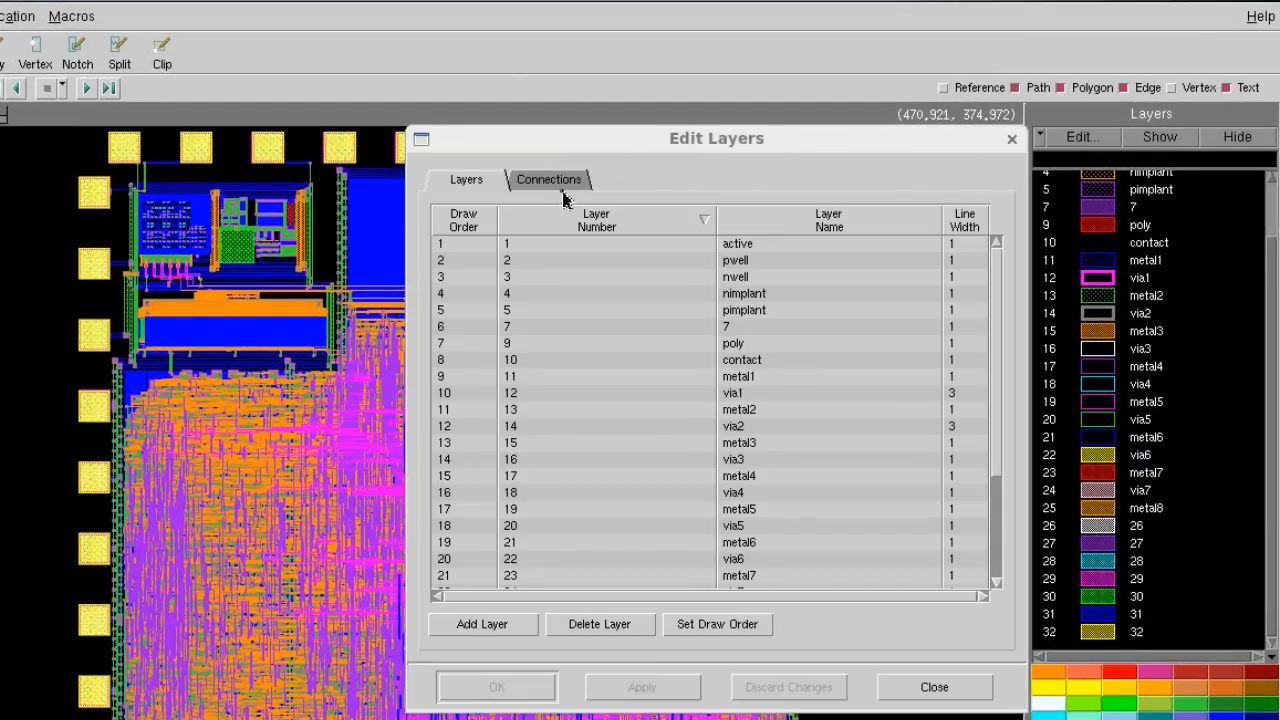
pyautogui.click(548, 180)
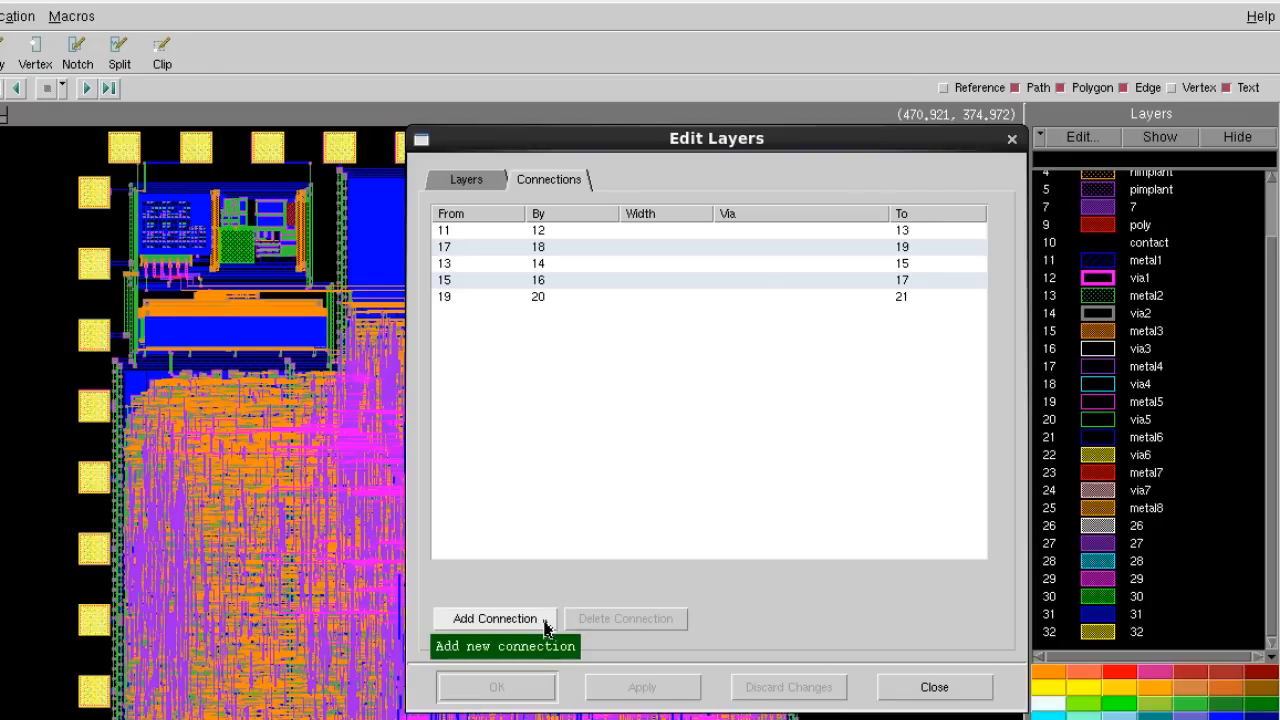
pyautogui.click(494, 618)
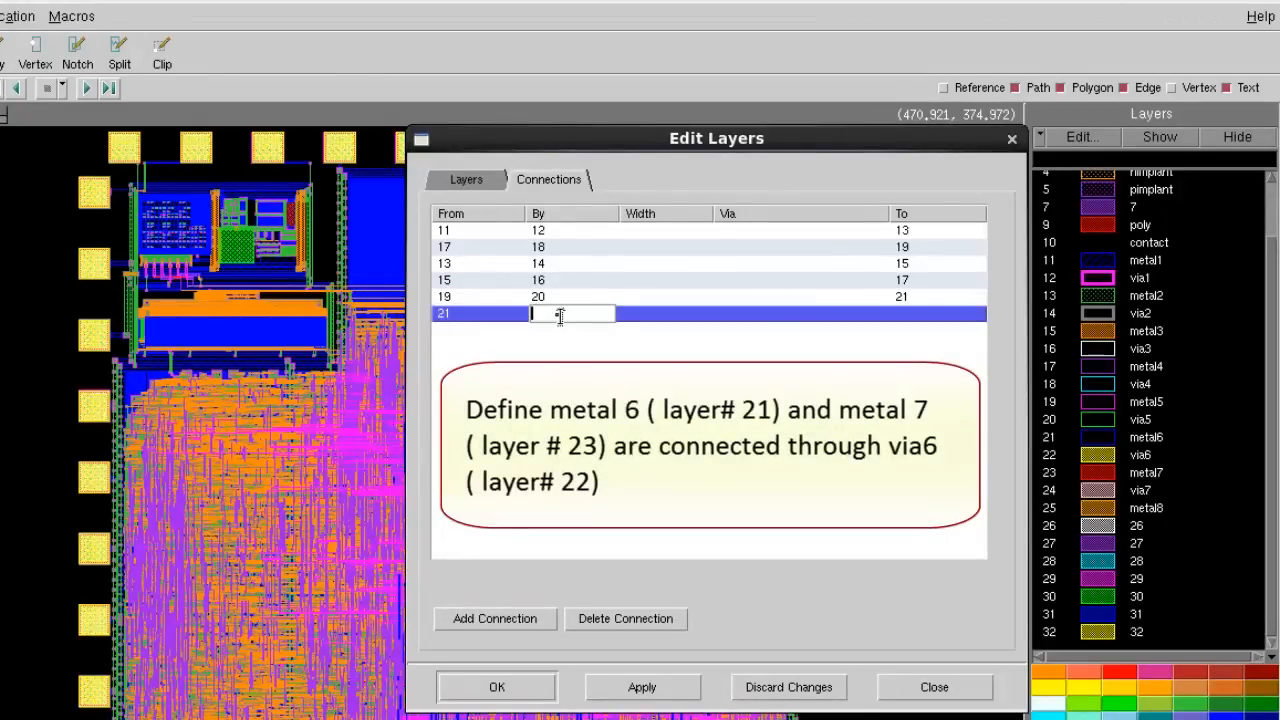
pyautogui.write('22')
pyautogui.click(936, 312)
pyautogui.write('23')
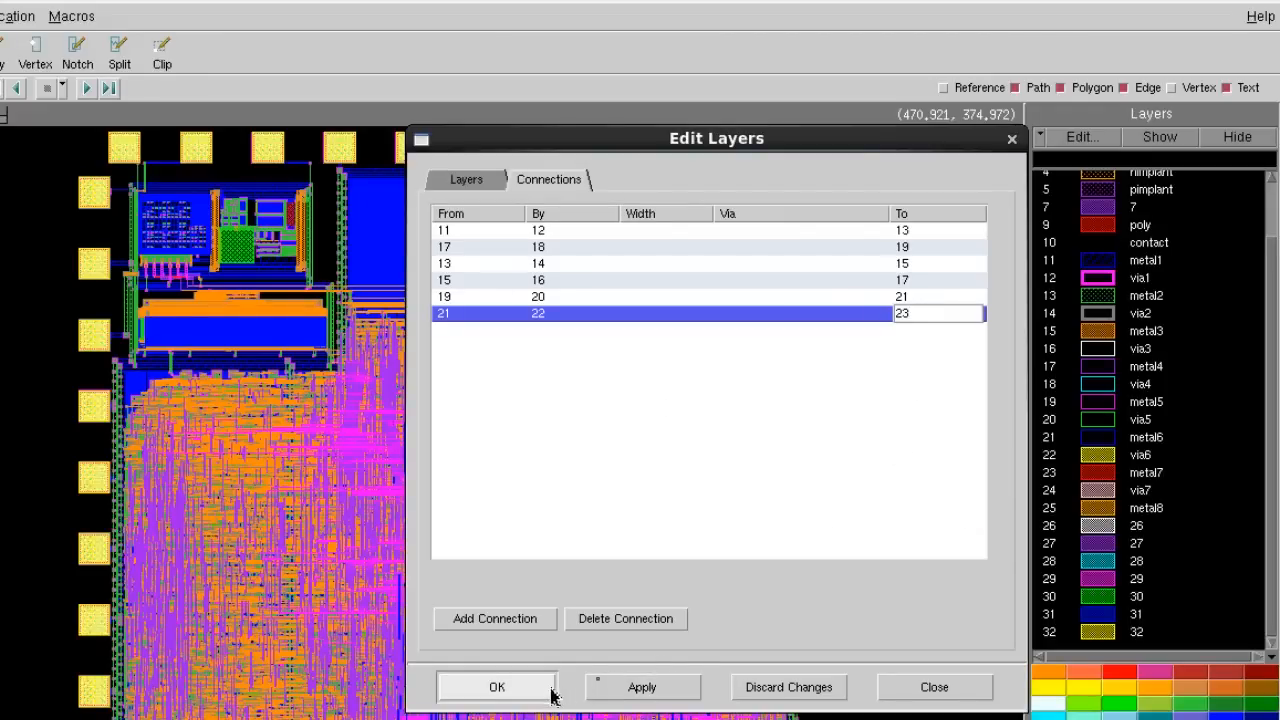
pyautogui.click(496, 688)
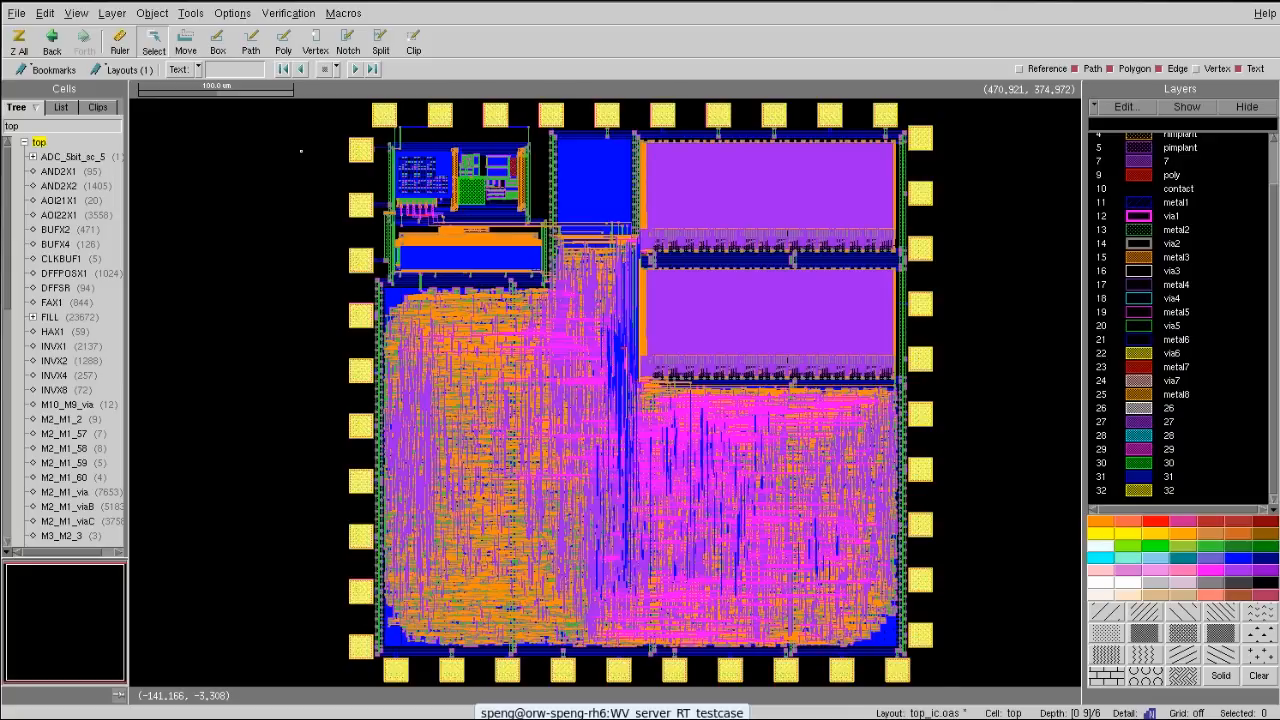
# Step: Save the layer properties and extract the net from the pad's metal1 polygon
pyautogui.click(112, 12)
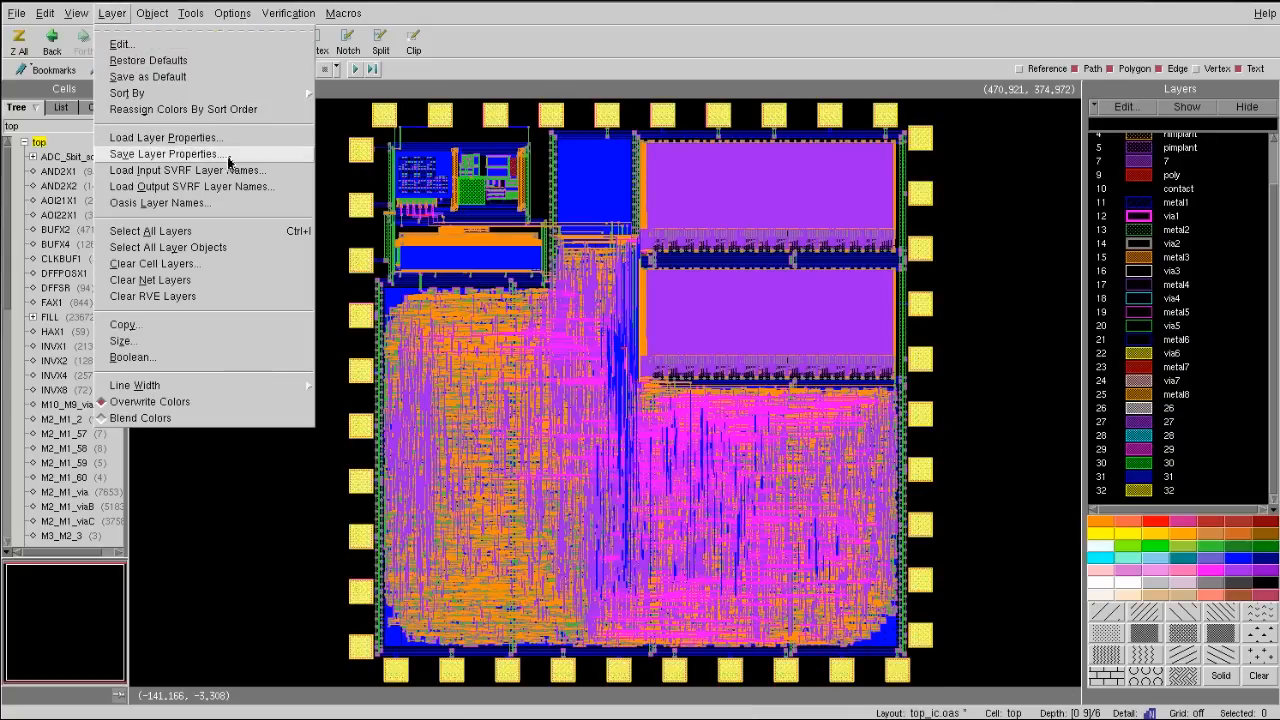
pyautogui.click(166, 152)
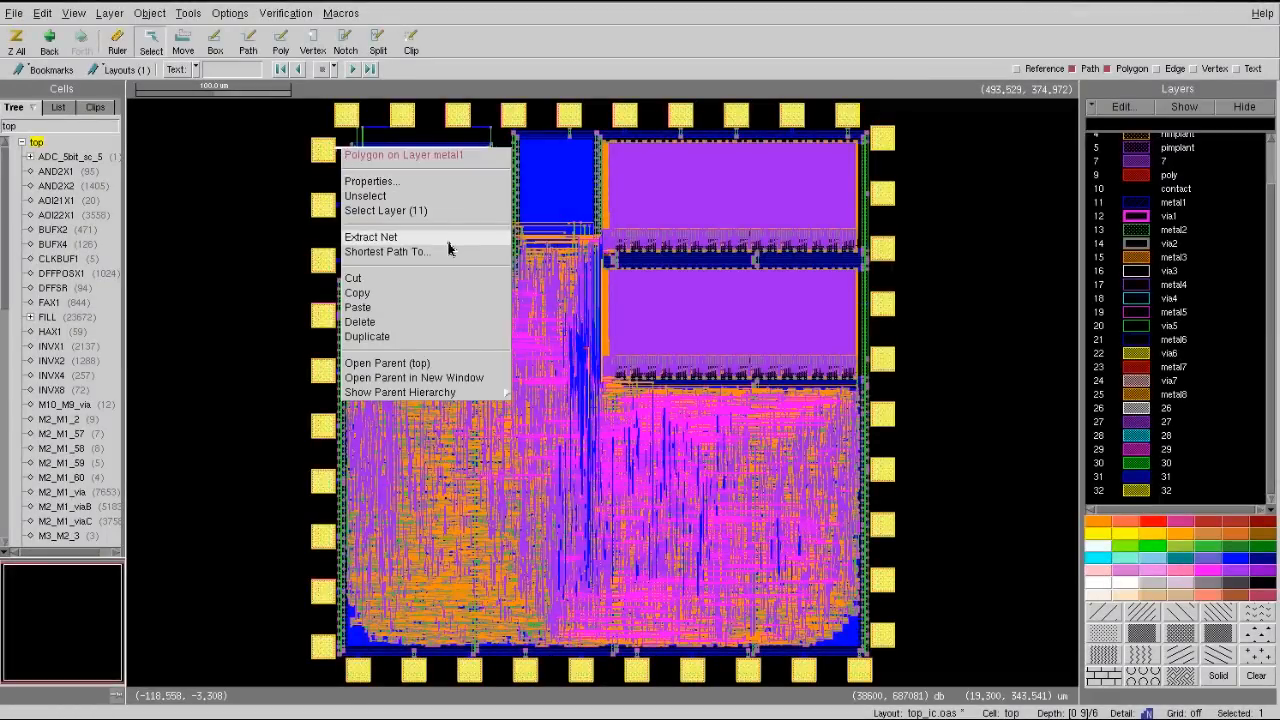
pyautogui.click(372, 236)
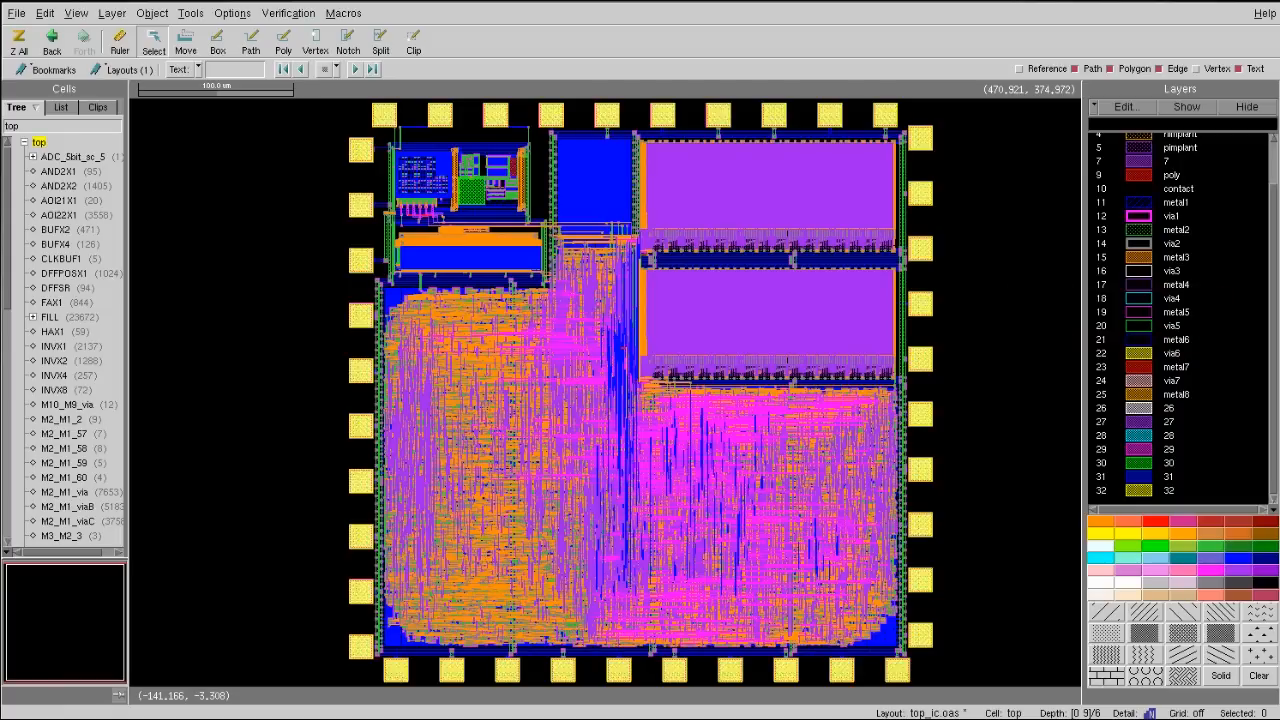
# Step: Set net extraction search depth to All levels in the Nets options
pyautogui.click(232, 12)
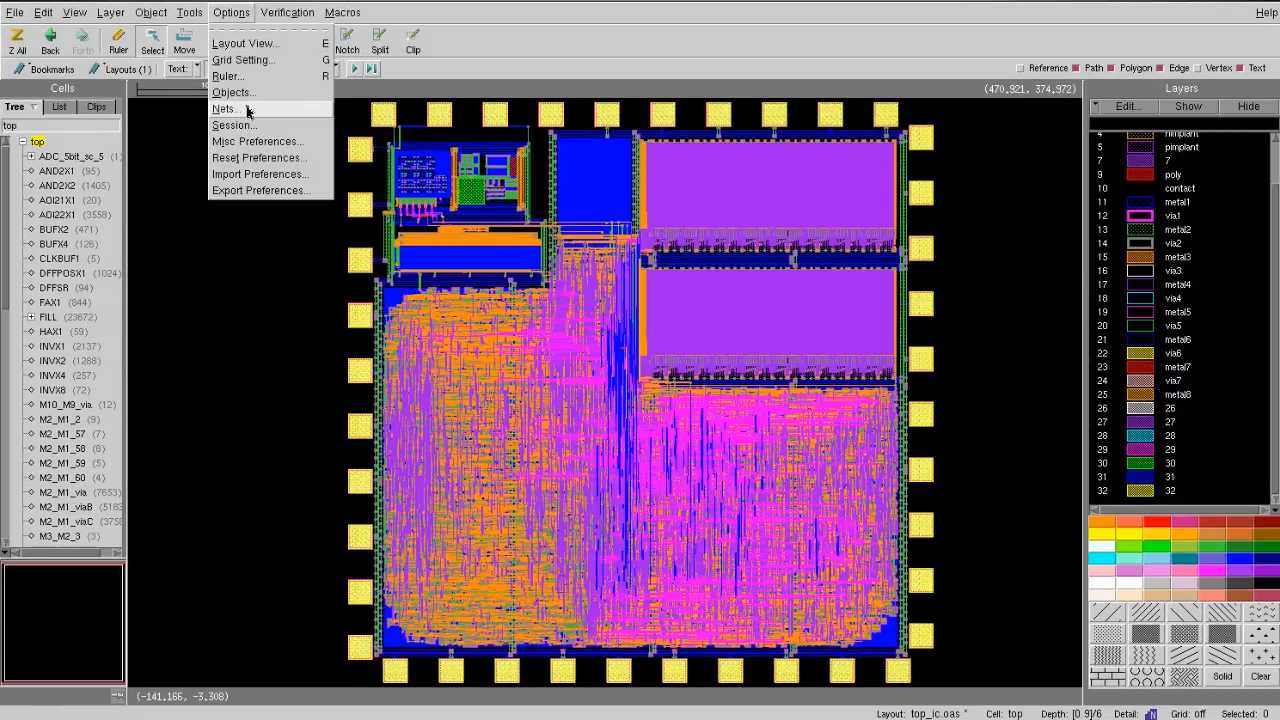
pyautogui.click(224, 108)
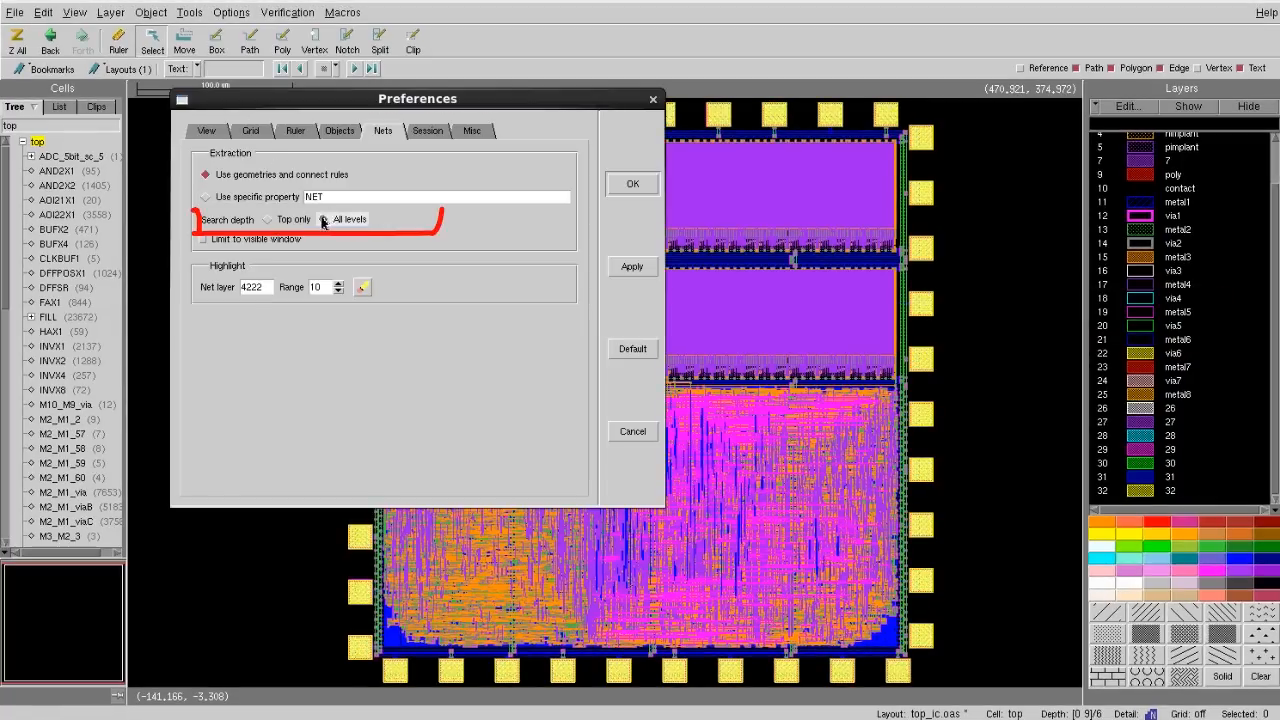
pyautogui.click(322, 218)
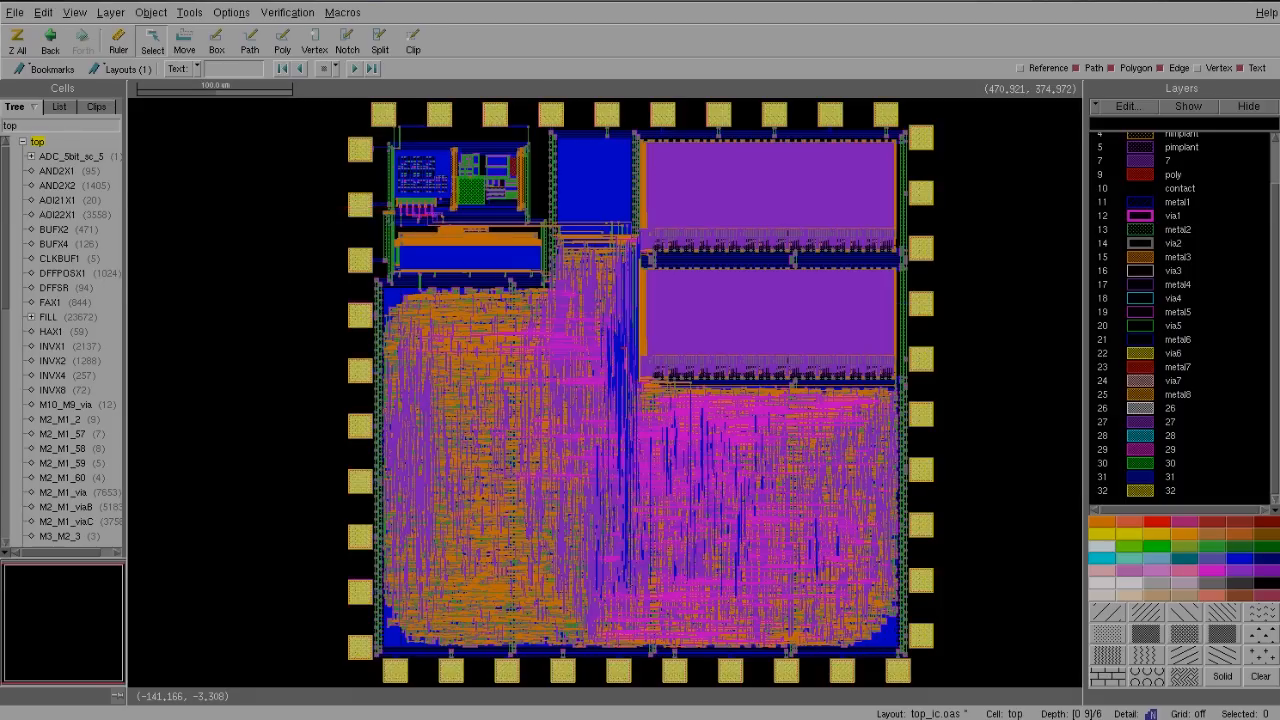
# Step: Extract the net from the pad's metal1 polygon with the new settings
pyautogui.rightClick(450, 250)
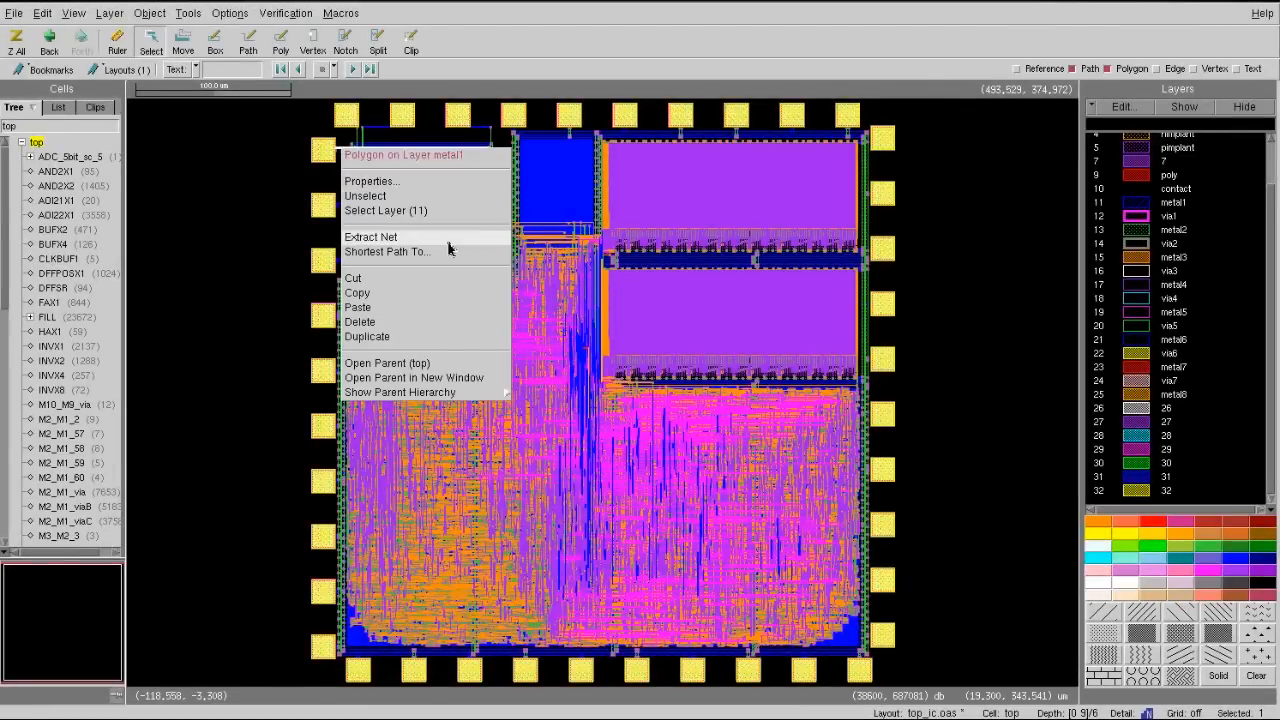
pyautogui.click(372, 236)
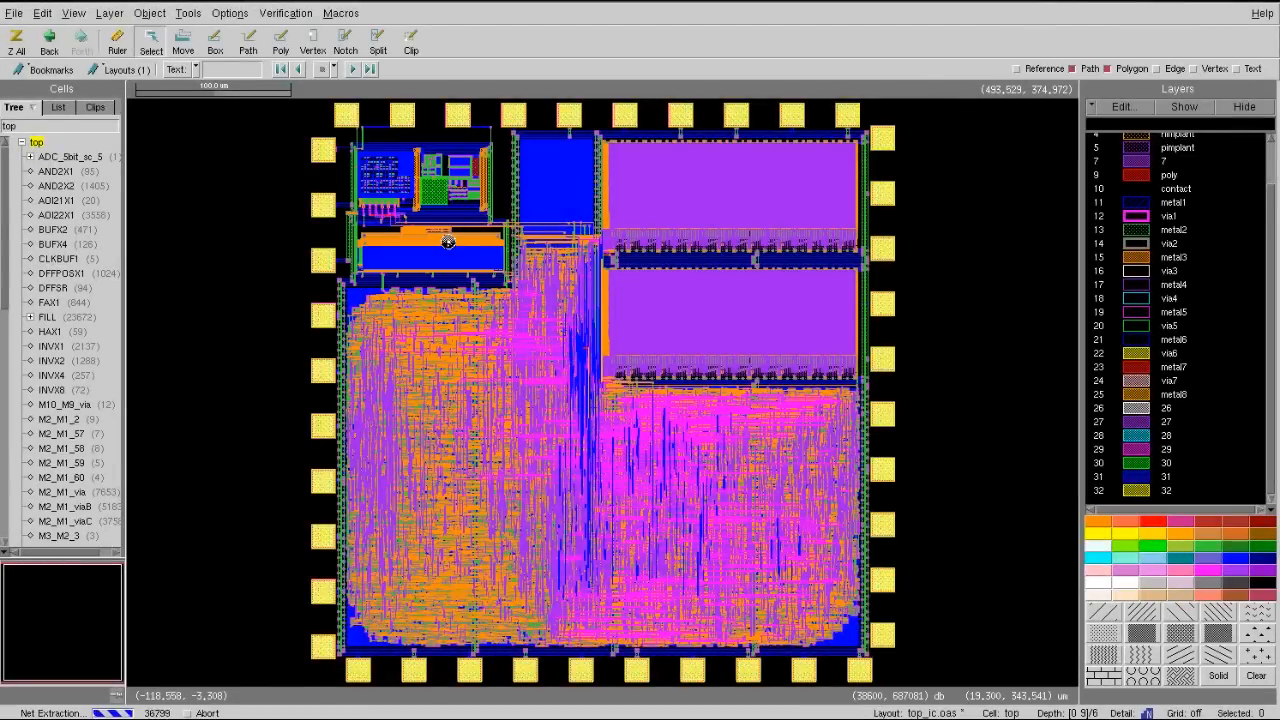